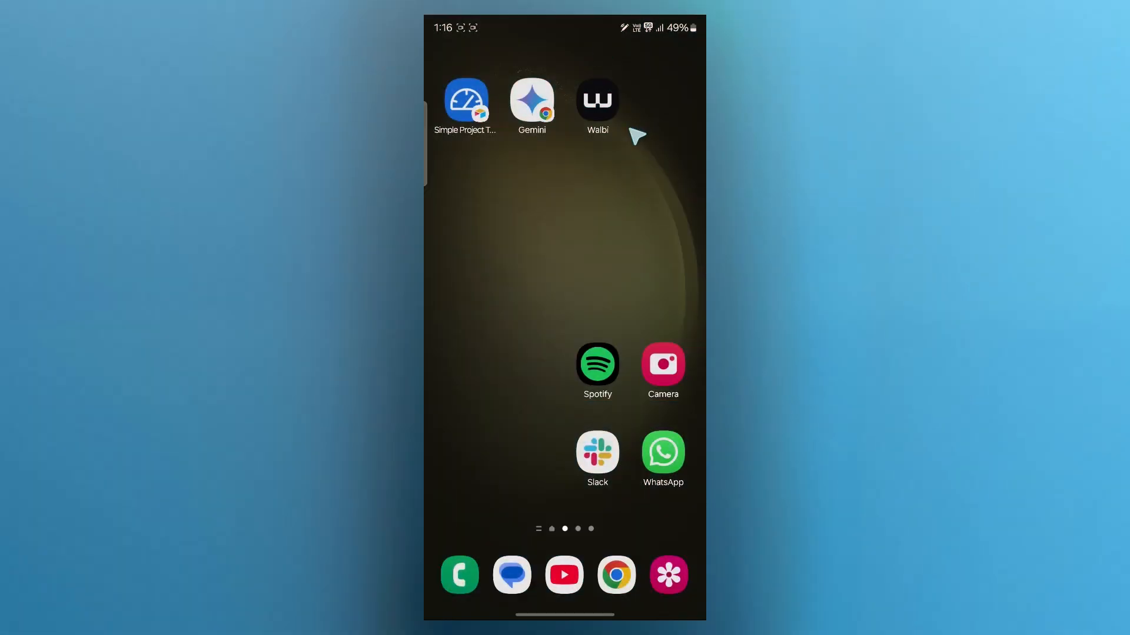
- Launch Pi Browser and dismiss the welcome pop-up to reveal the app shortcuts
{"action": "left_click", "coordinate": [669, 575]}
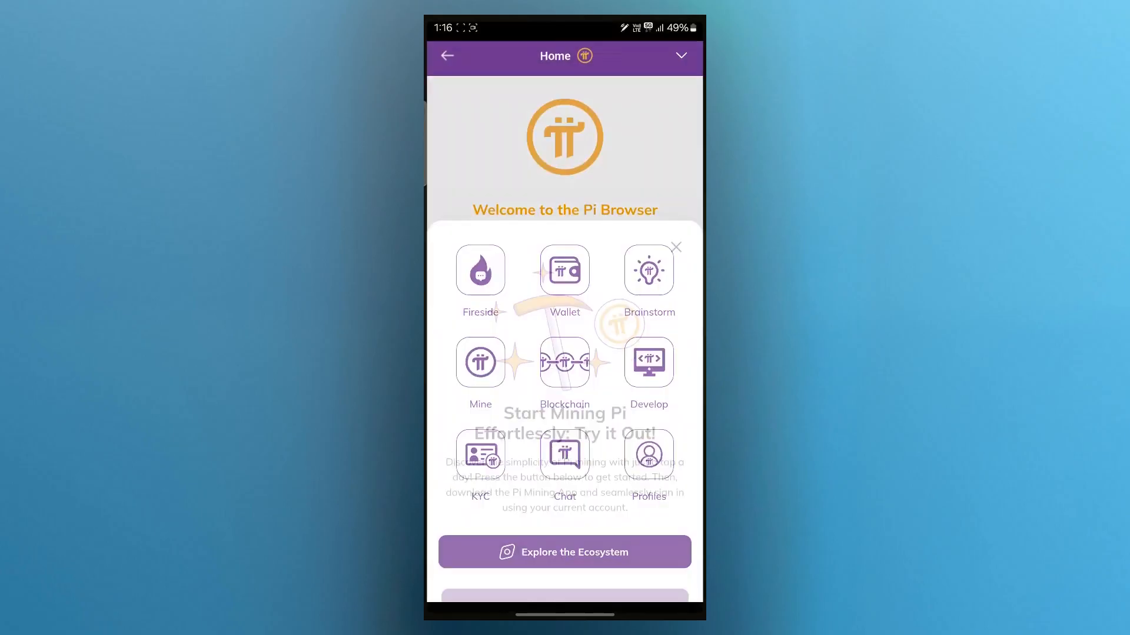
{"action": "left_click", "coordinate": [675, 248]}
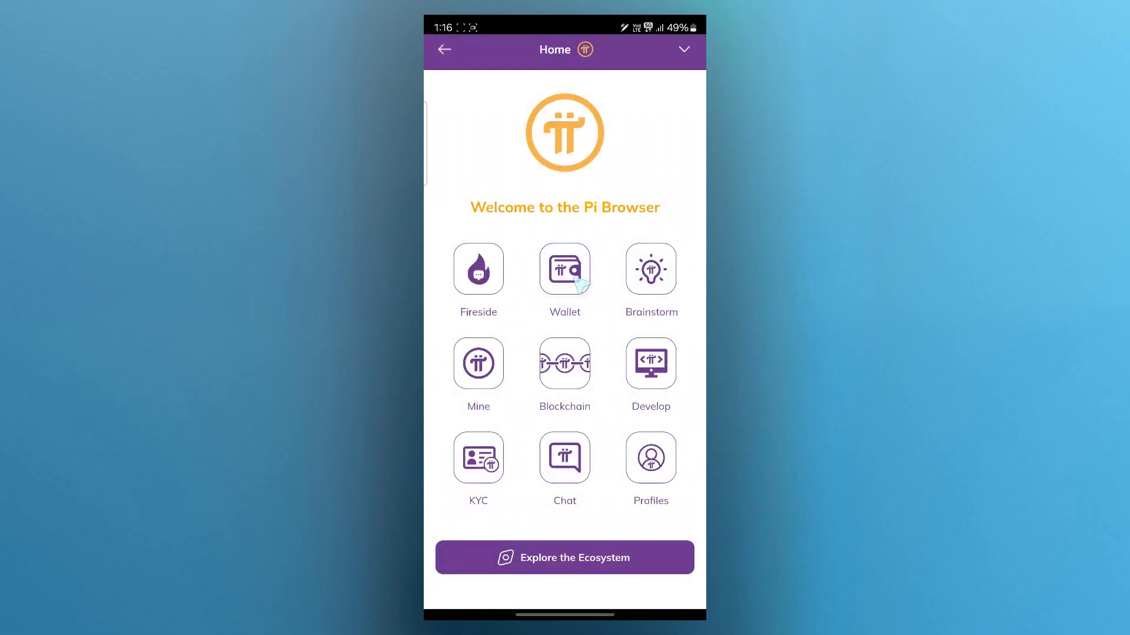
- Enter the Pi Wallet and dismiss the Transaction Details dialog
{"action": "left_click", "coordinate": [563, 270]}
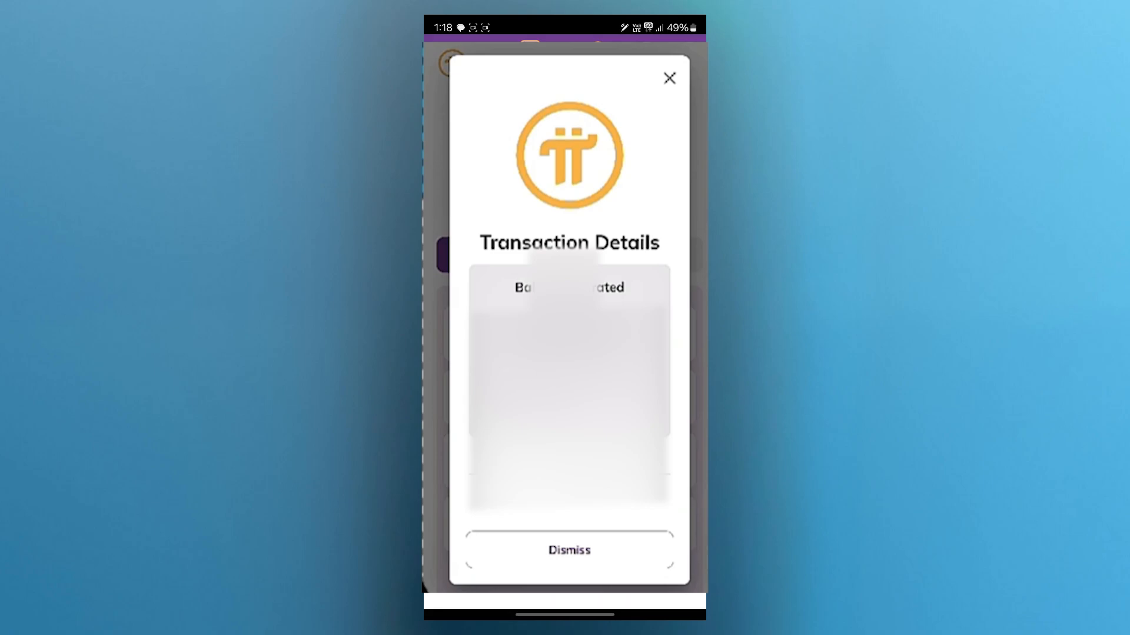
{"action": "left_click", "coordinate": [569, 549]}
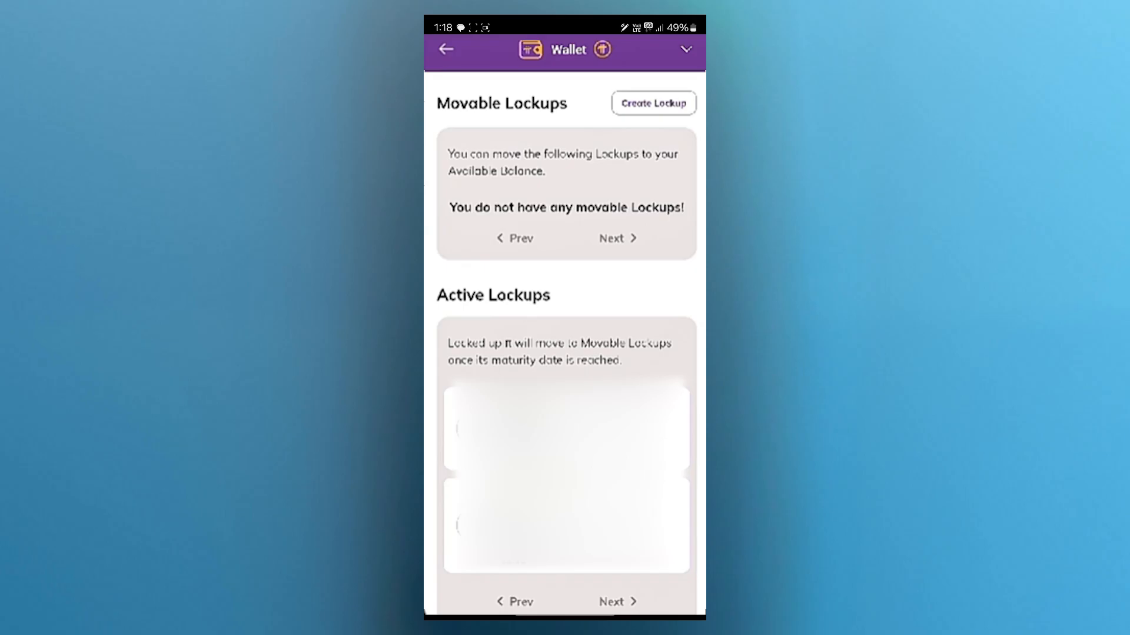
- Start a new lockup from the Create Lockup button beside Movable Lockups
{"action": "left_click", "coordinate": [653, 103]}
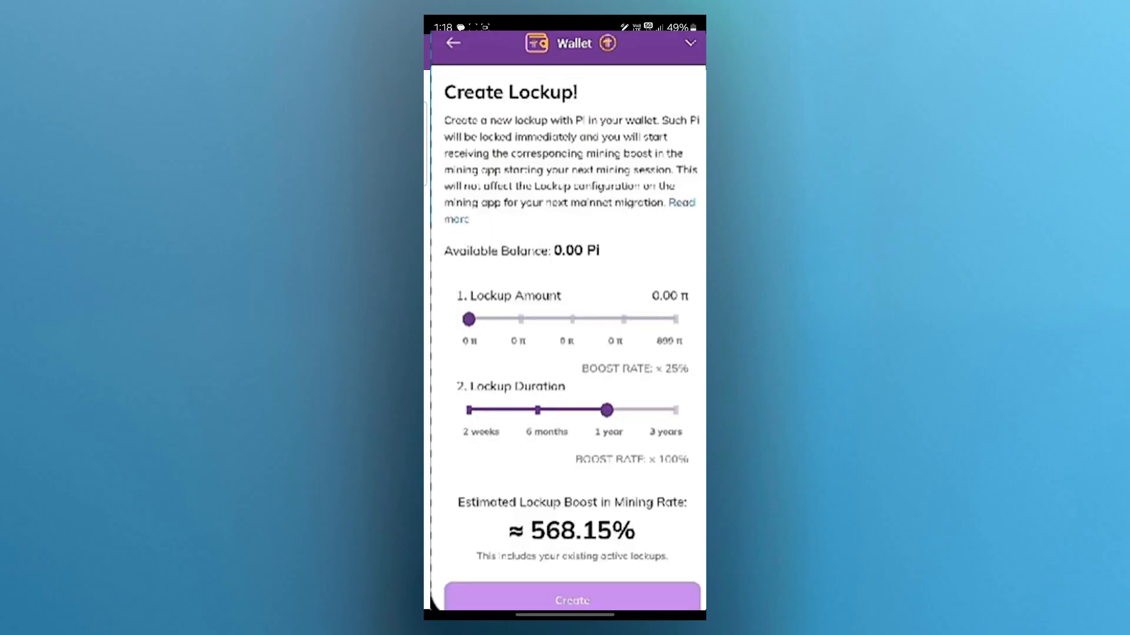